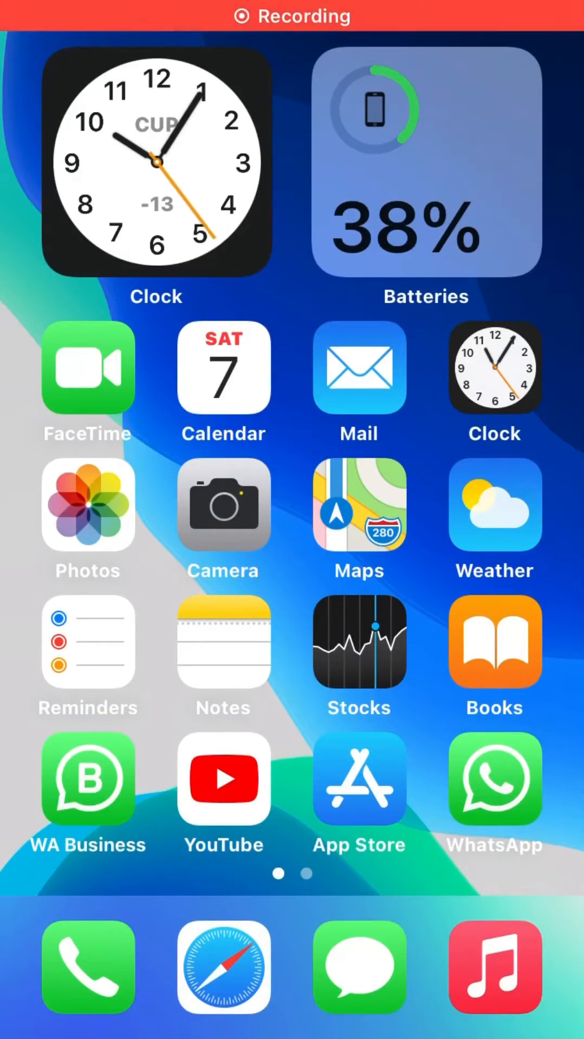
# Swipe to the second Home Screen page showing Settings, Files, Chrome and Ringtones.
pyautogui.hscroll(-3)
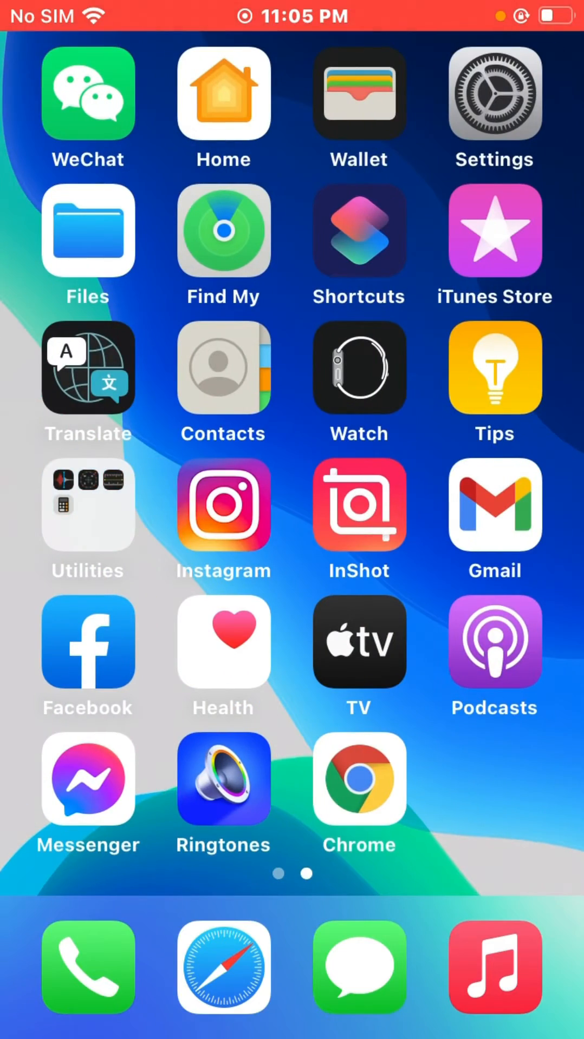
pyautogui.click(494, 108)
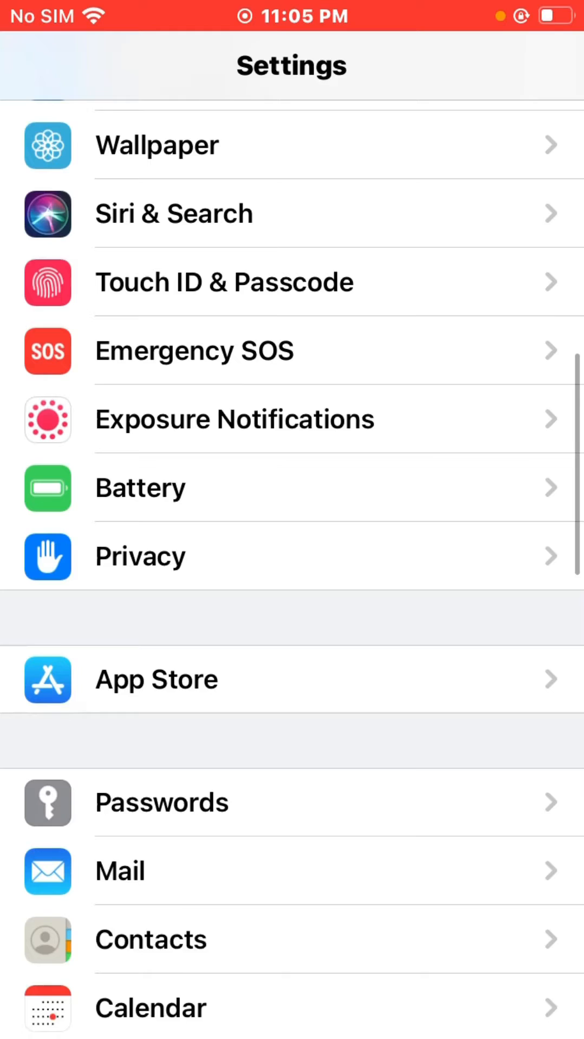
pyautogui.scroll(-3)
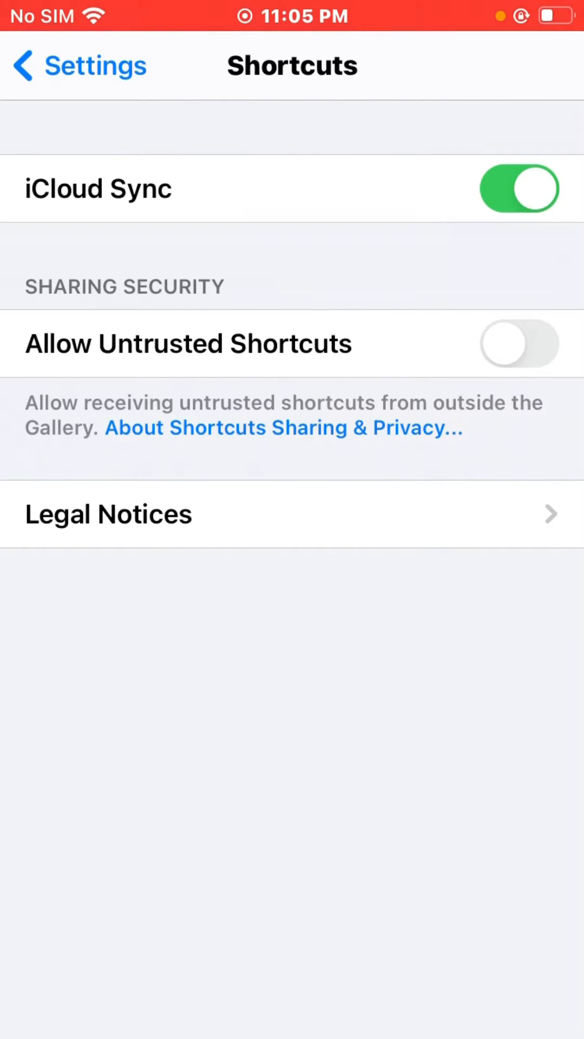
pyautogui.press('home')
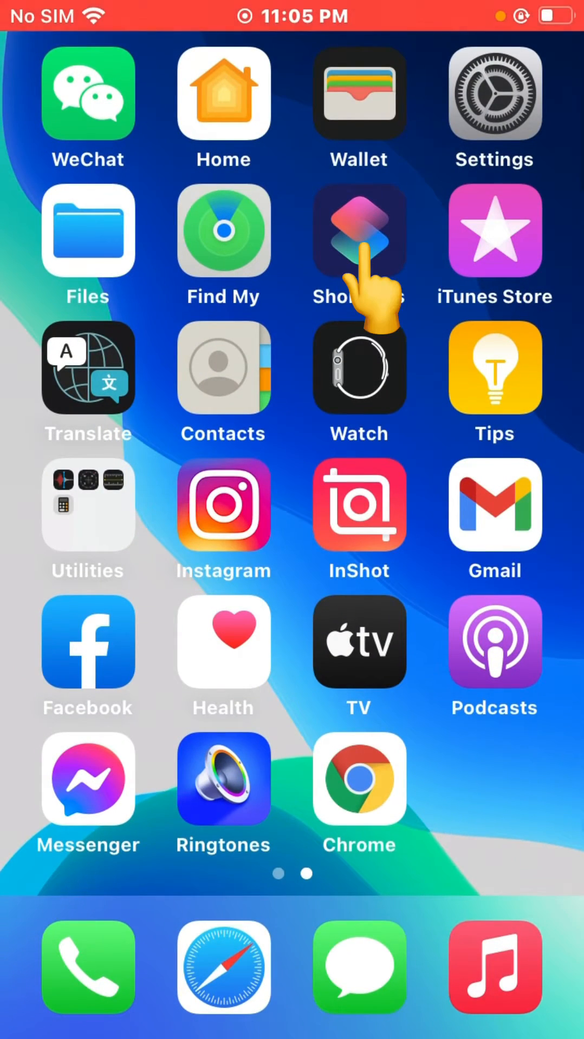
# Create New Shortcut 10 in Shortcuts with a Safari Filter Articles action from Web.
pyautogui.click(358, 231)
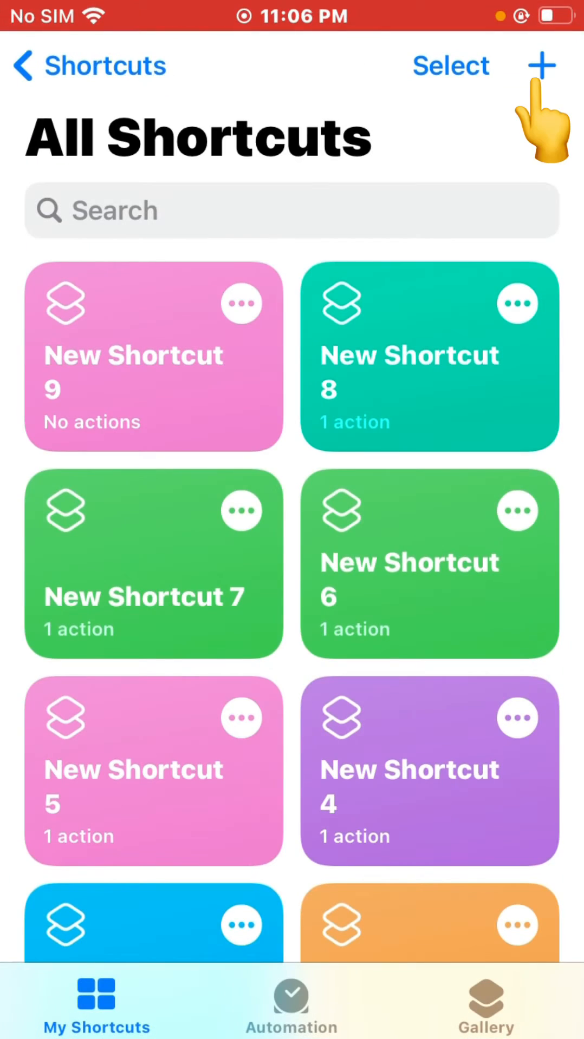
pyautogui.click(542, 65)
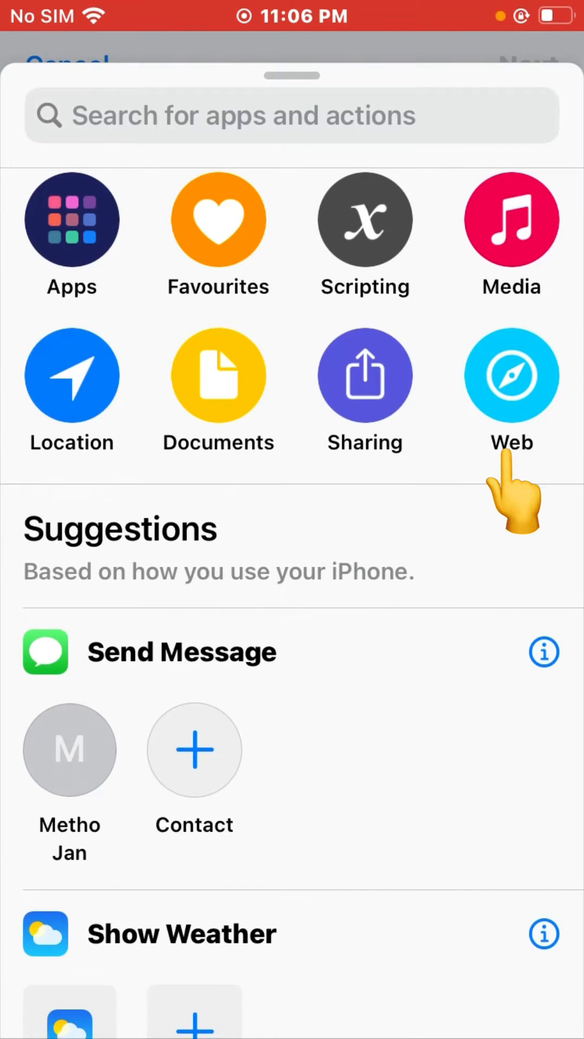
pyautogui.click(510, 376)
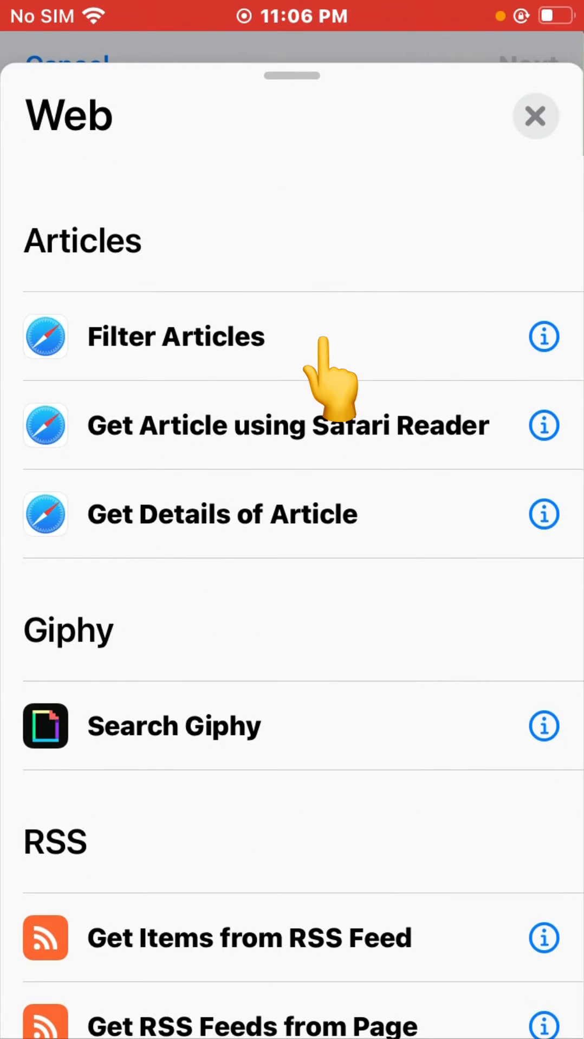
pyautogui.click(176, 336)
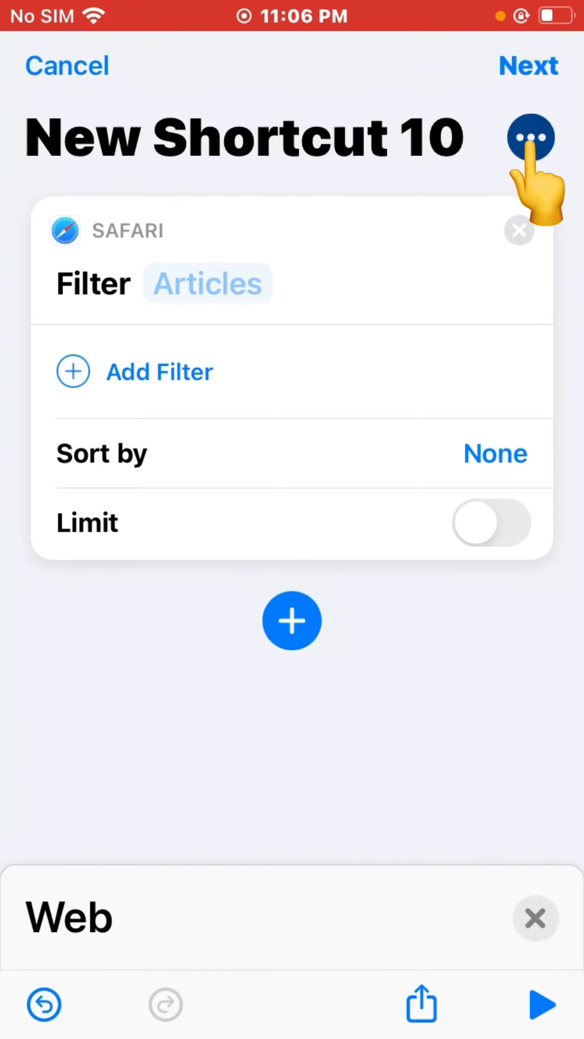
# Rename the new shortcut to 'Unlocksource' and save it.
pyautogui.click(528, 137)
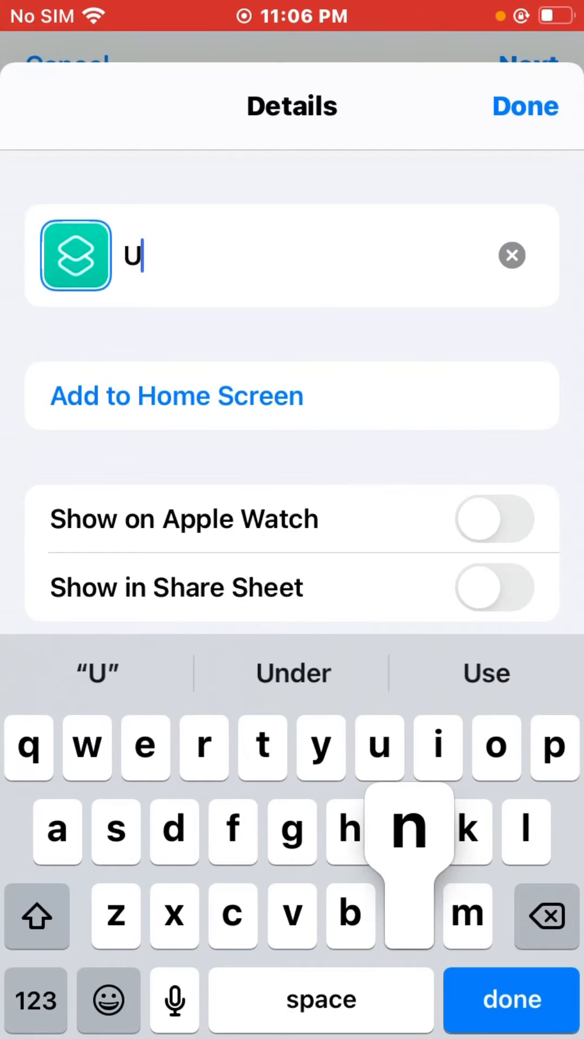
pyautogui.write('nlock')
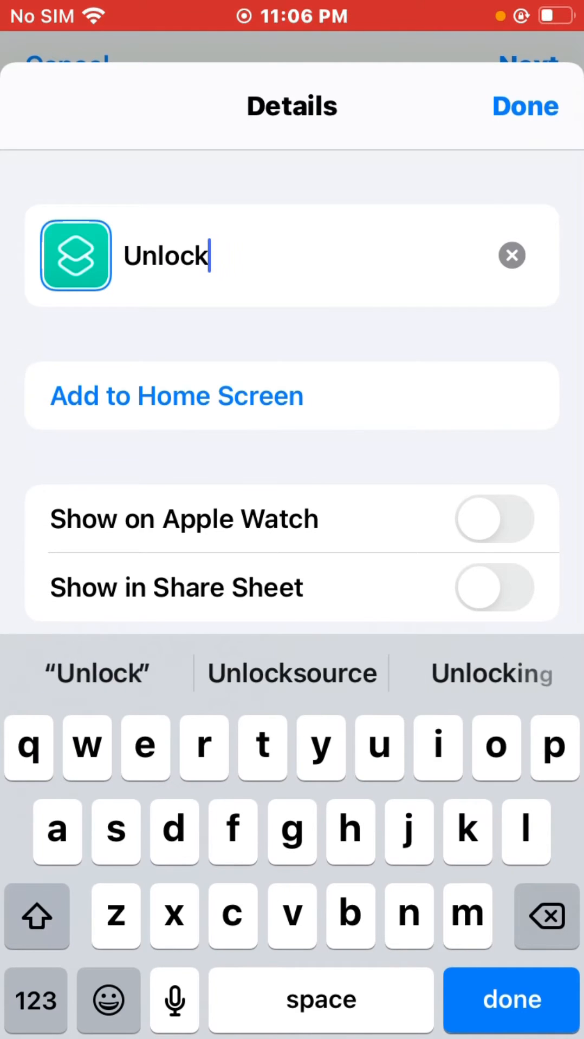
pyautogui.write('sou')
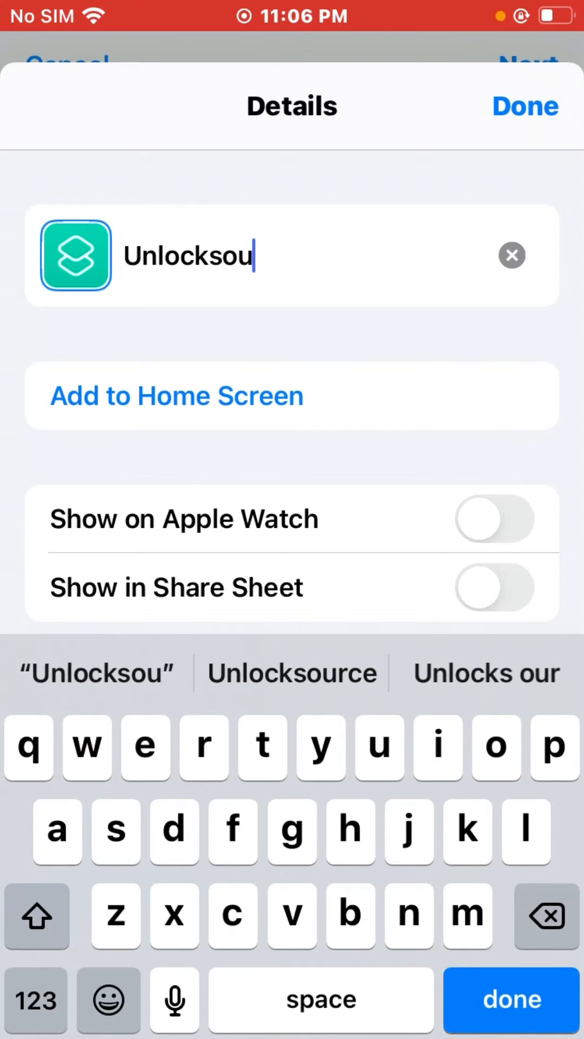
pyautogui.click(291, 673)
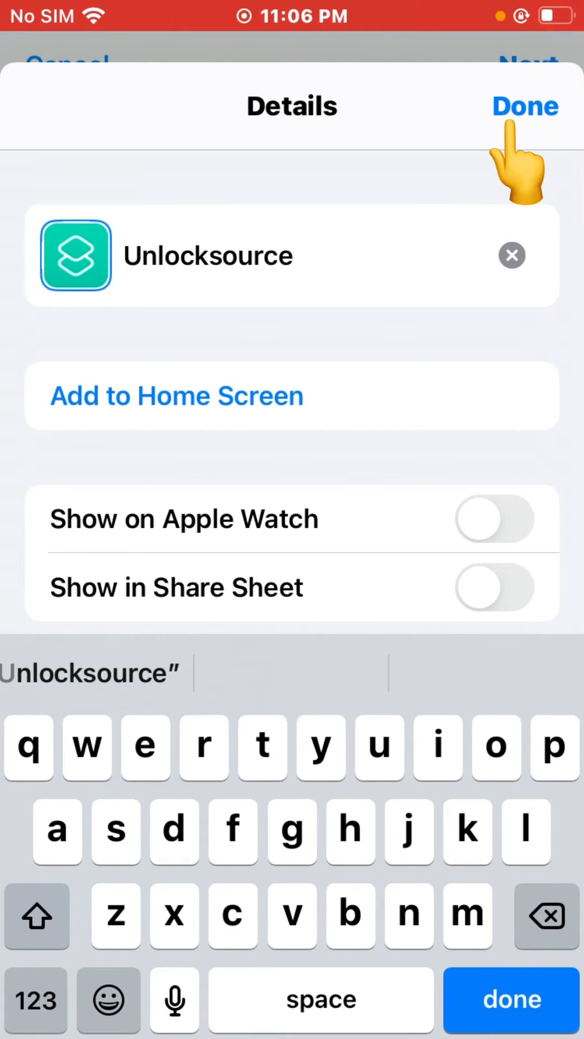
pyautogui.click(525, 105)
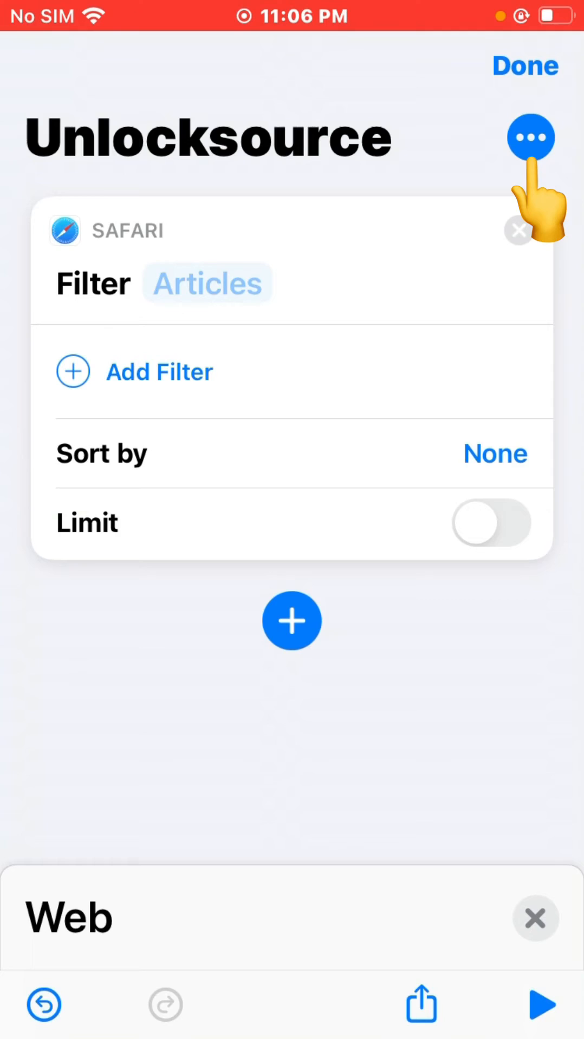
pyautogui.click(524, 66)
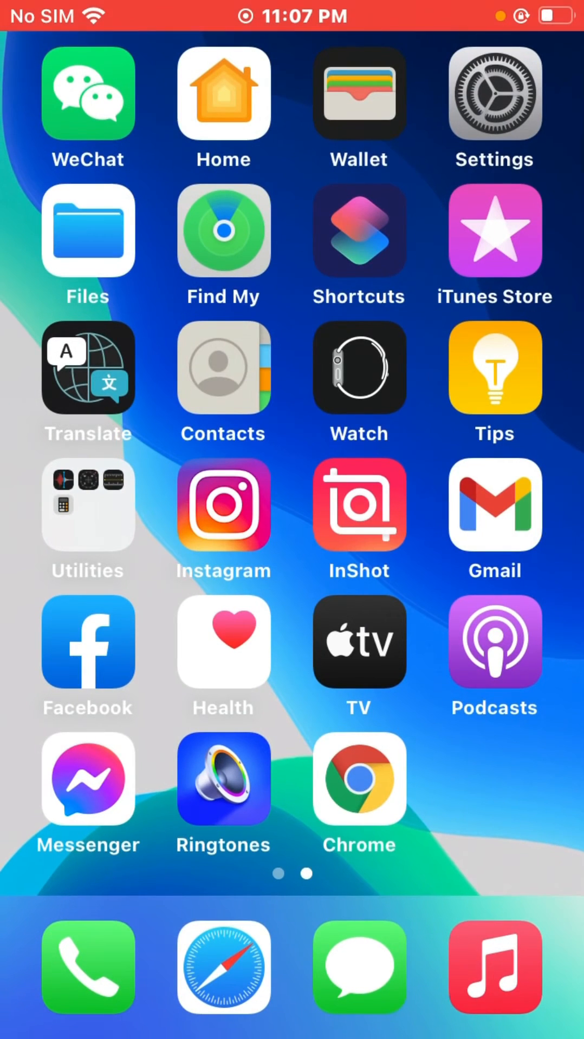
# Open Settings and scroll down to the Shortcuts settings page.
pyautogui.click(493, 106)
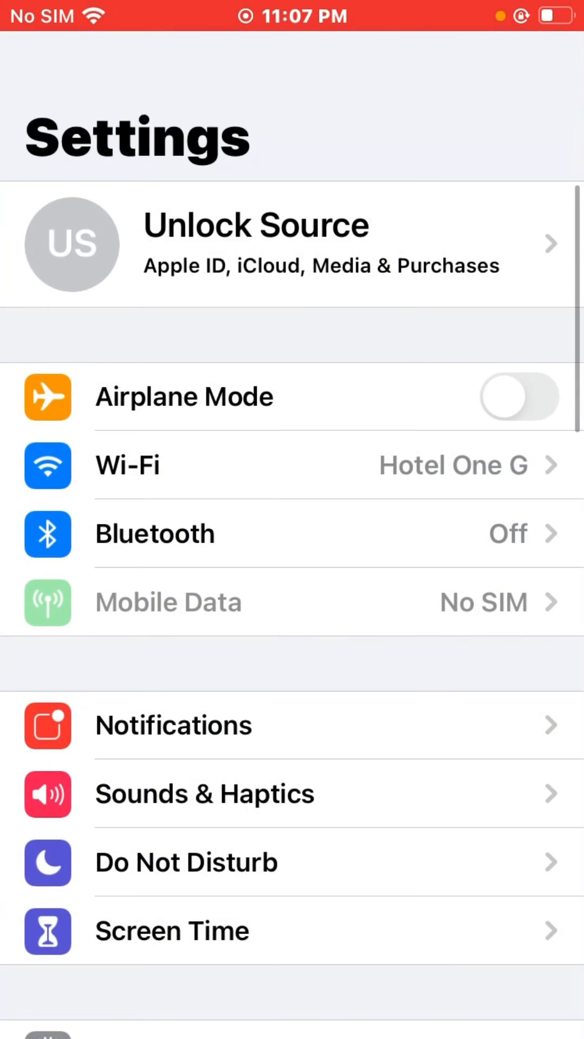
pyautogui.scroll(-3)
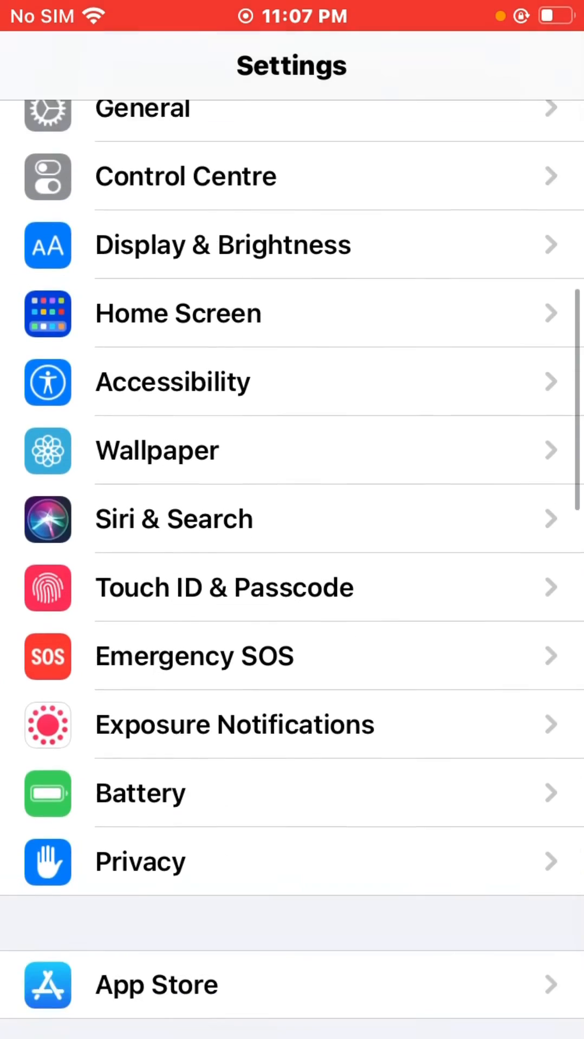
pyautogui.scroll(-3)
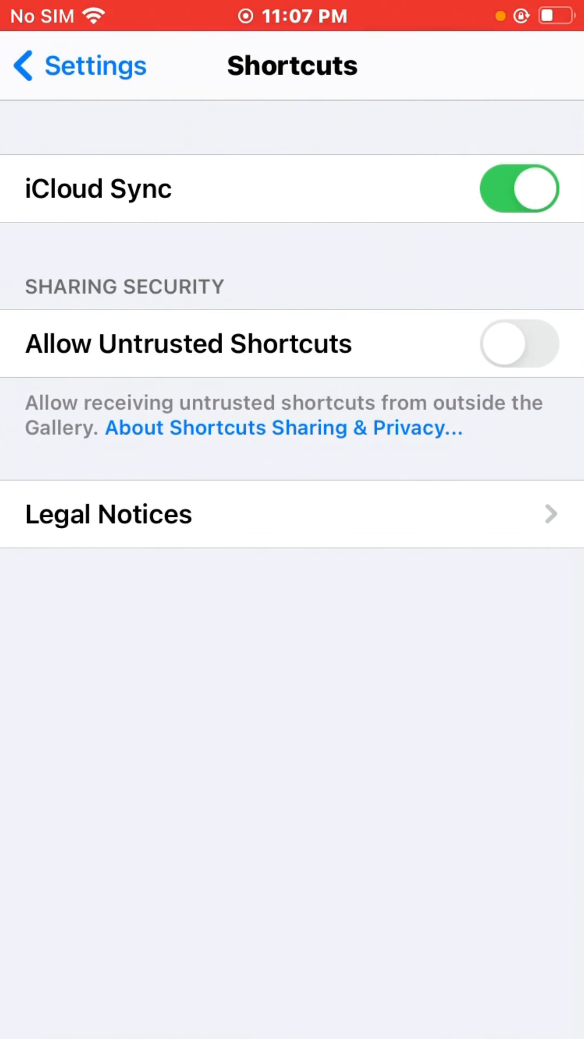
pyautogui.click(519, 343)
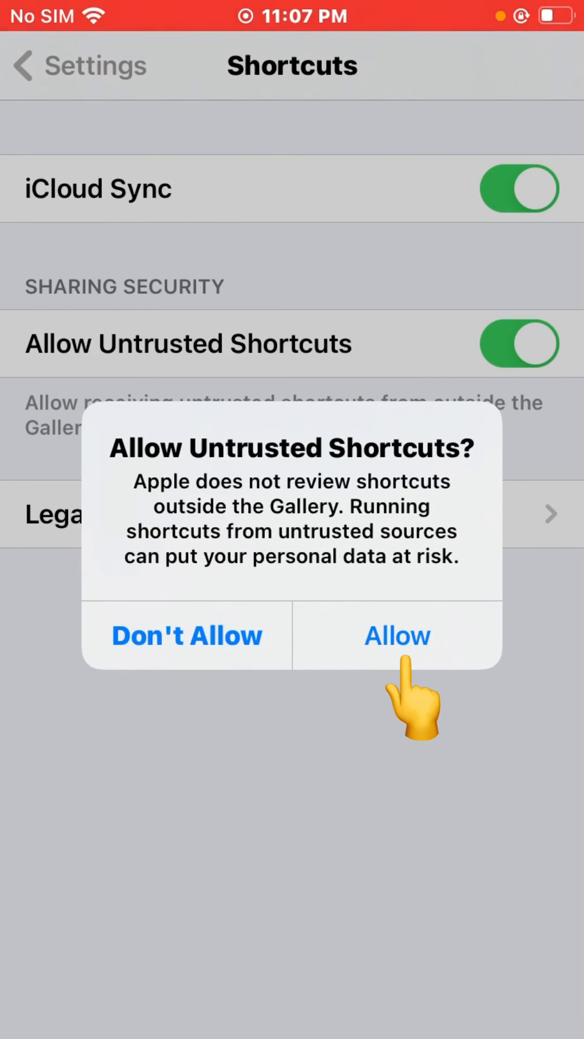
pyautogui.click(396, 635)
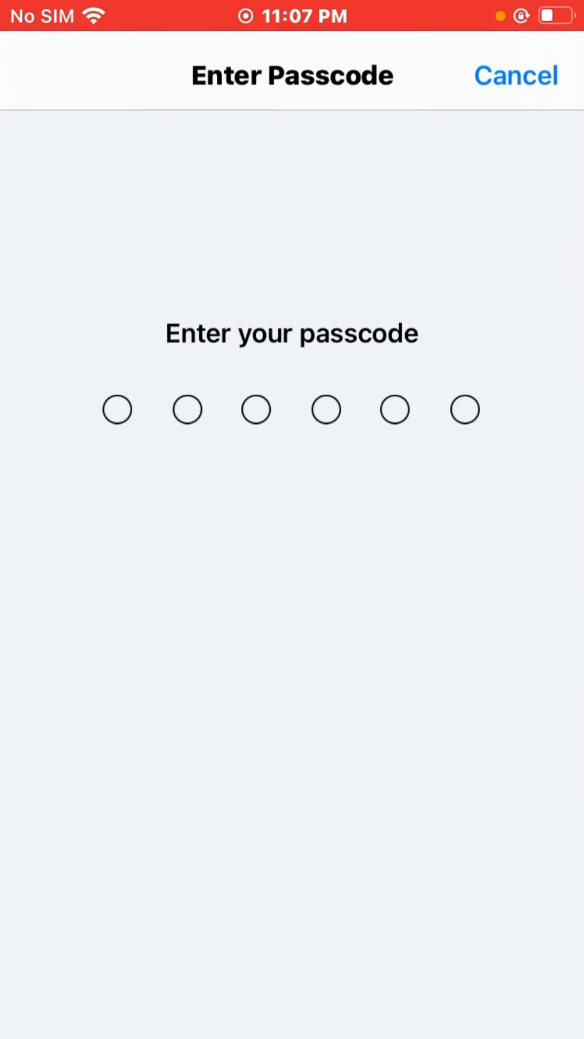
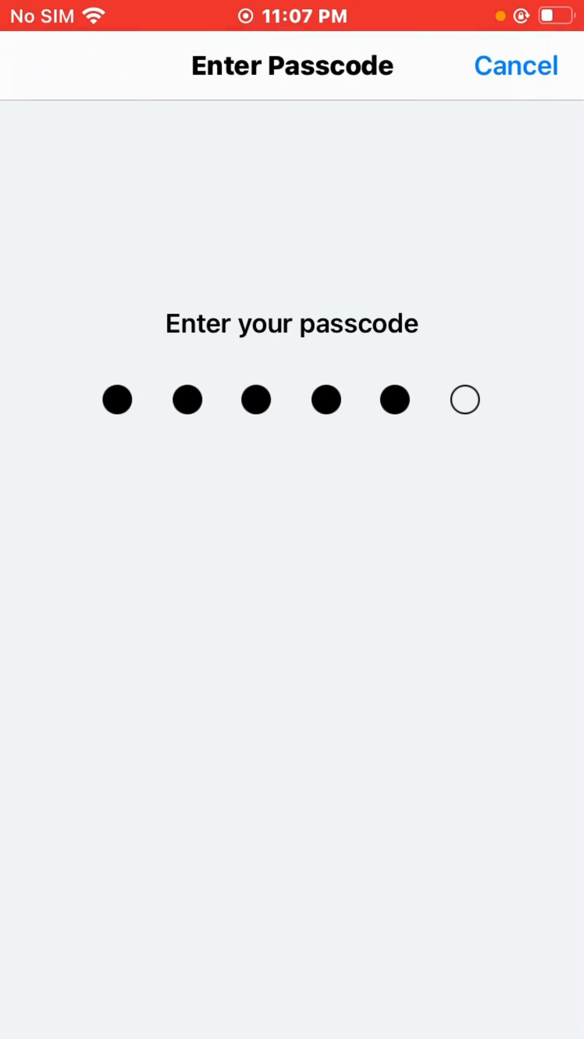